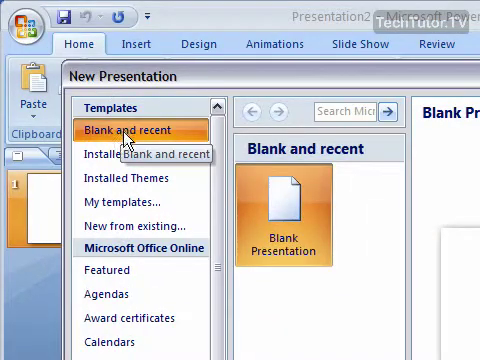
mouse_move(113, 127)
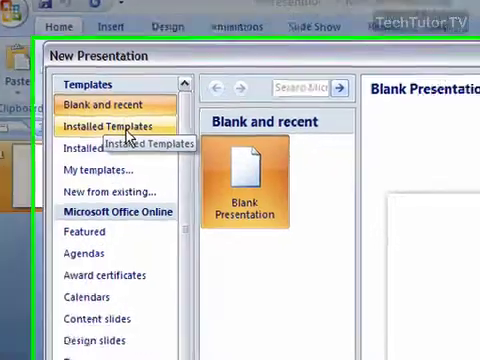
- View the installed templates, then browse the online Content slides template category
left_click(110, 126)
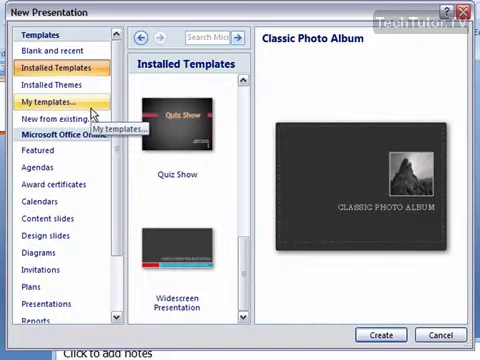
left_click(39, 156)
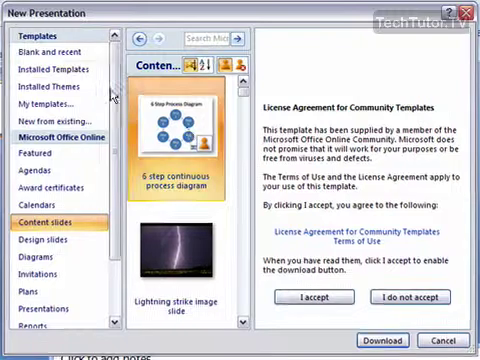
mouse_move(55, 70)
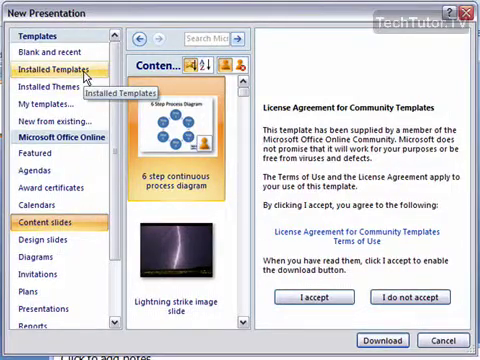